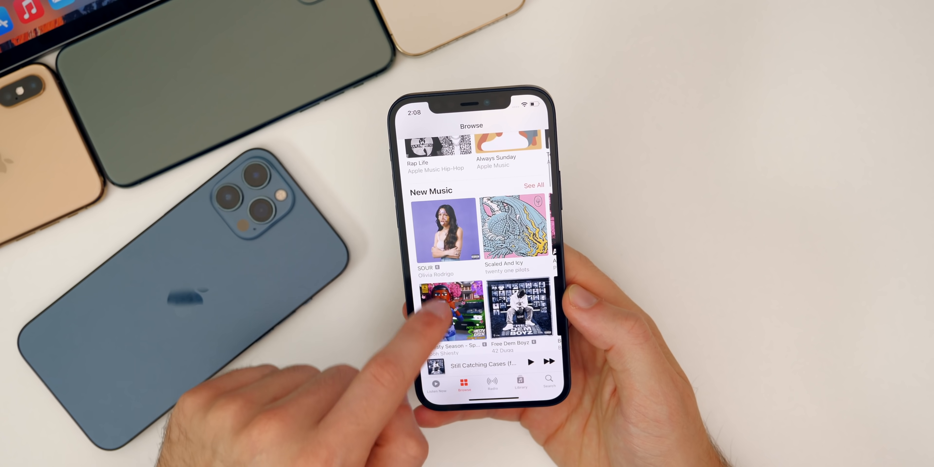
# - View the SOUR album page with its Apple Digital Master badge from Browse's New Music section
pyautogui.click(451, 224)
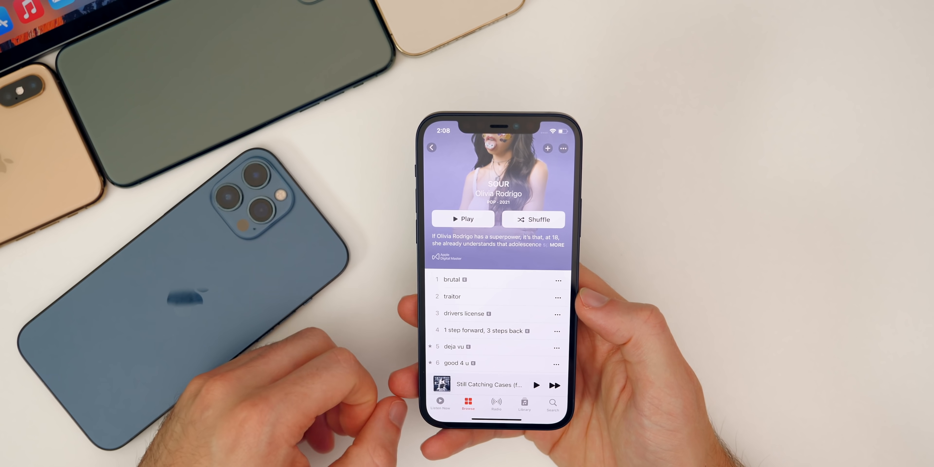
pyautogui.click(470, 403)
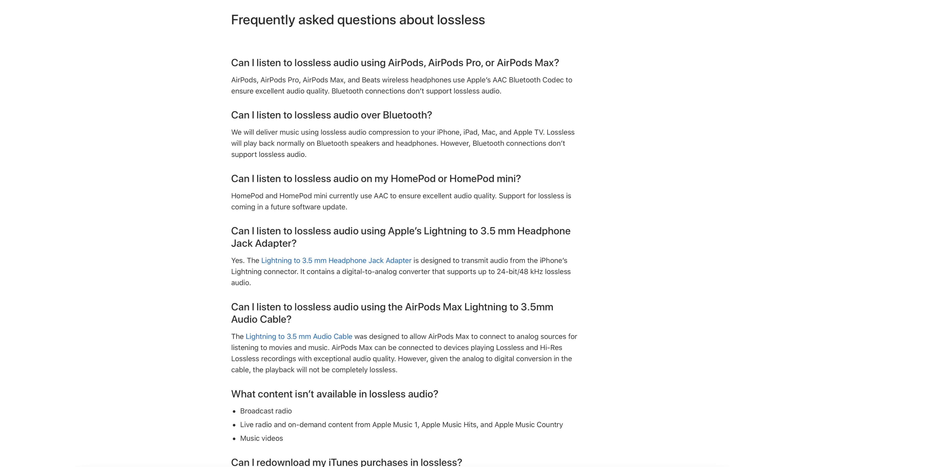
# - Scroll through the lossless FAQ answers on Bluetooth, HomePod and the Lightning adapter
pyautogui.scroll(-3)
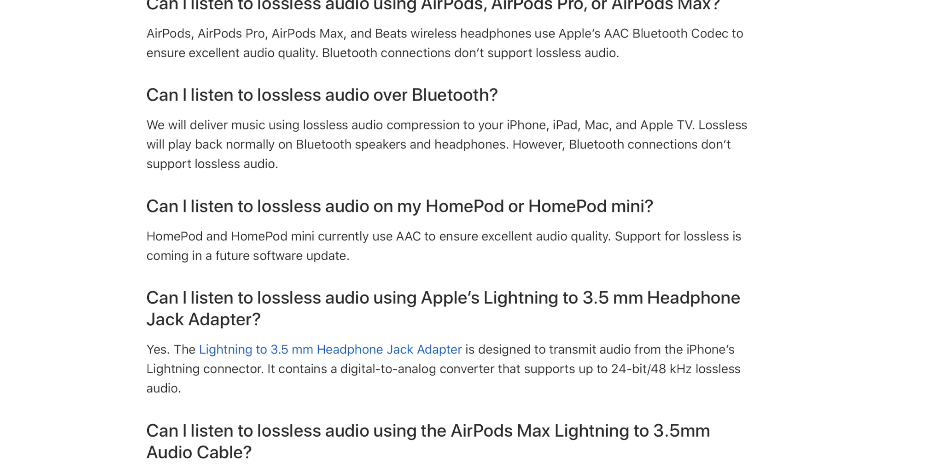
pyautogui.scroll(3)
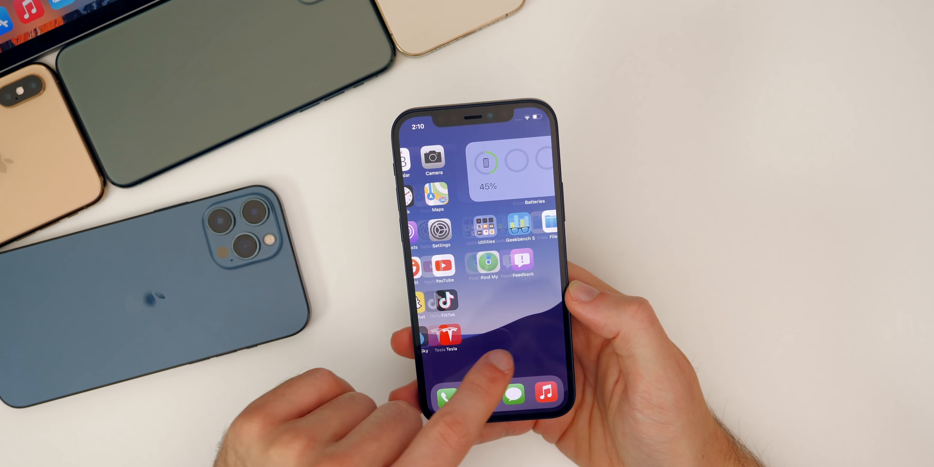
pyautogui.hscroll(3)
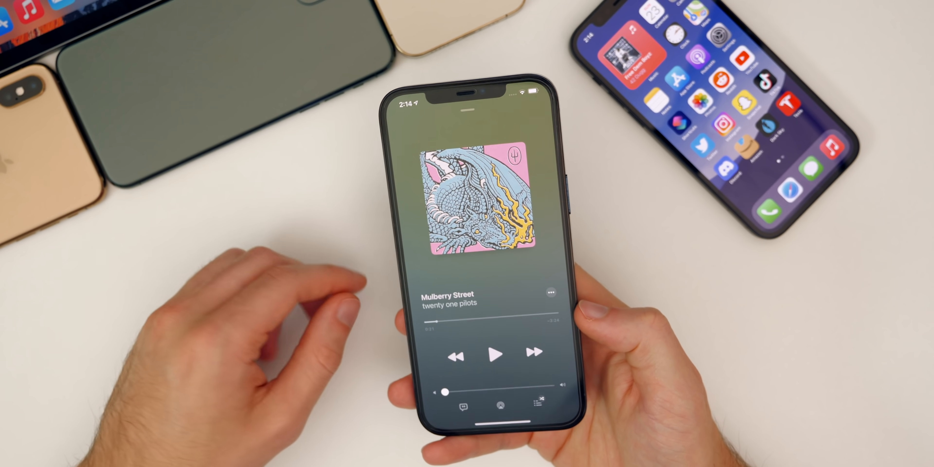
# - Show the AirPlay output picker for Mulberry Street listing iPhone, Bedroom, Entertainment Room and Office
pyautogui.click(499, 406)
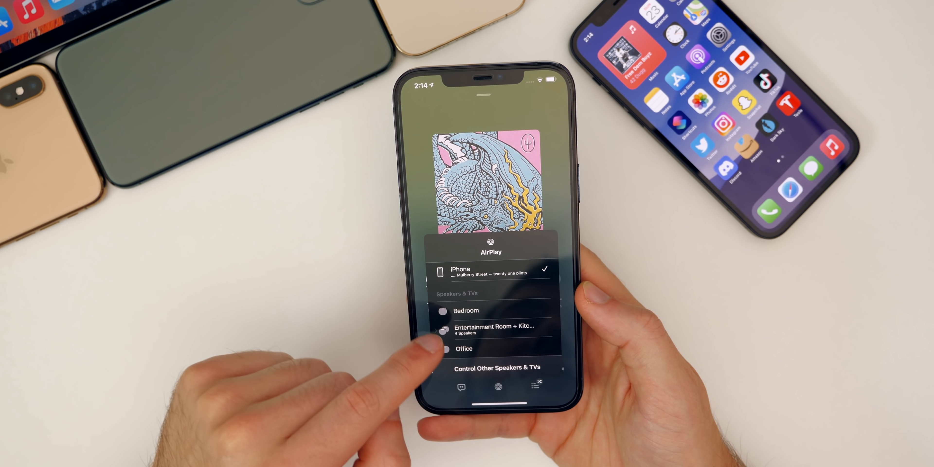